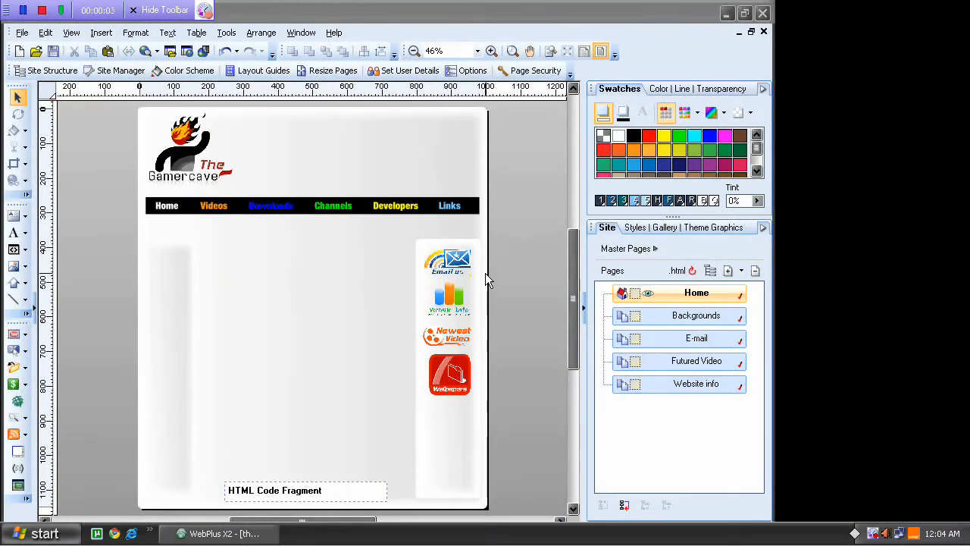
pyautogui.moveTo(508, 250)
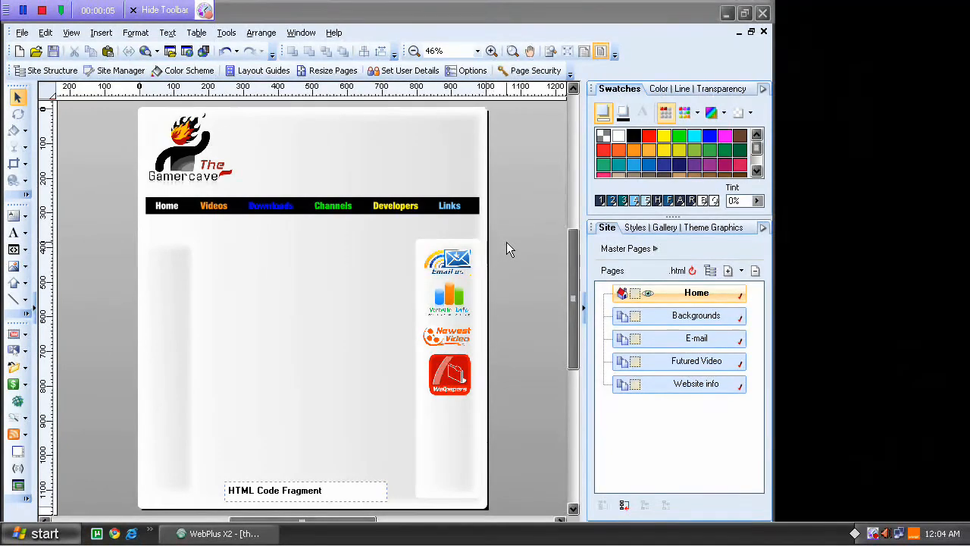
pyautogui.moveTo(482, 261)
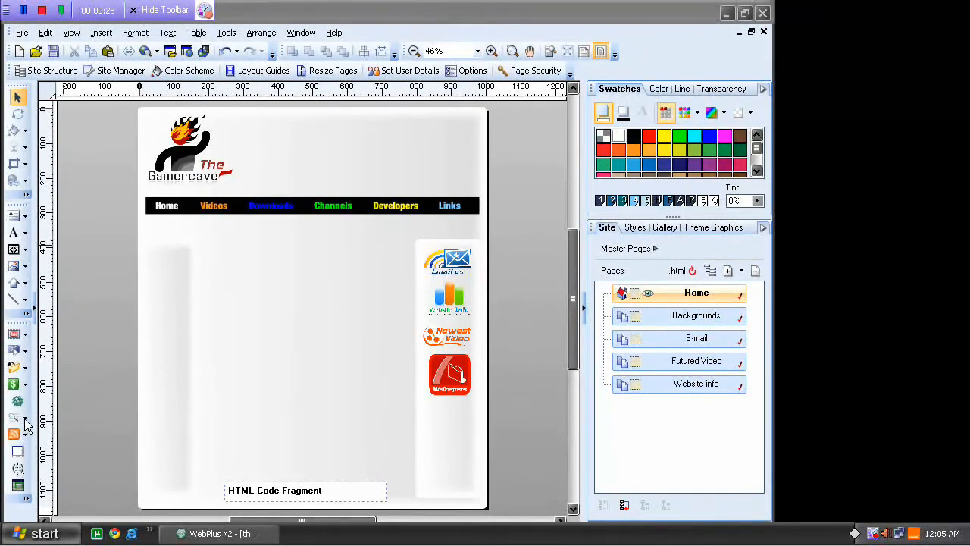
pyautogui.moveTo(55, 427)
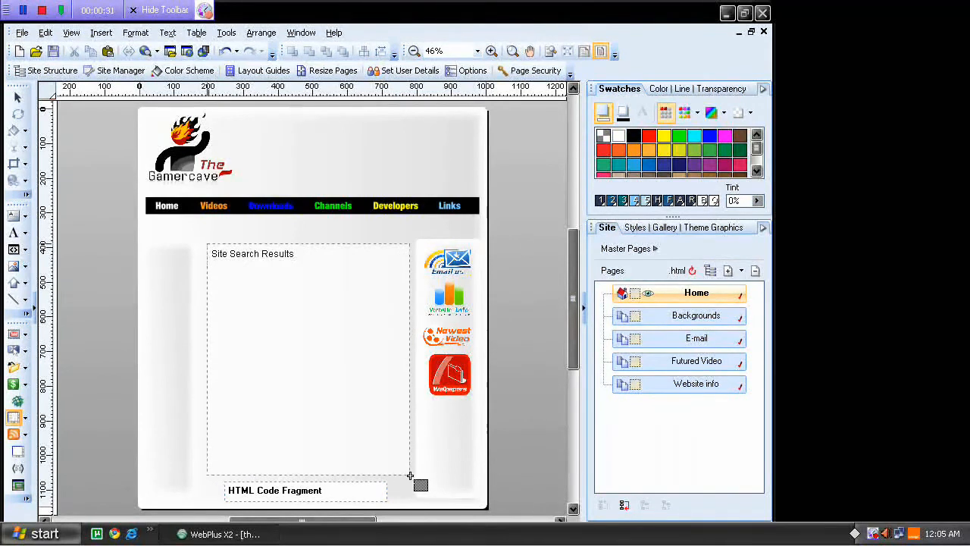
# Place a Site Search Results frame in the page centre and a search box reporting into it
pyautogui.click(306, 361)
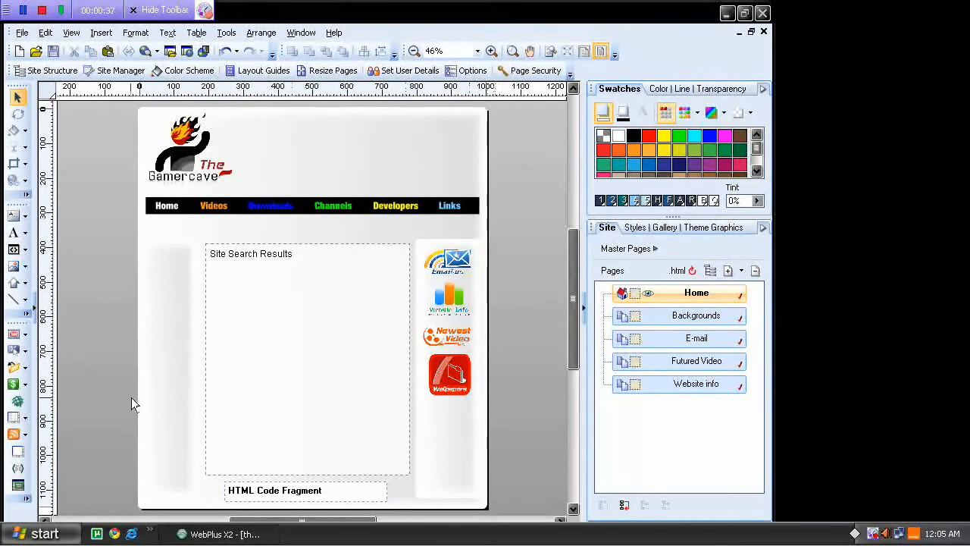
pyautogui.moveTo(36, 430)
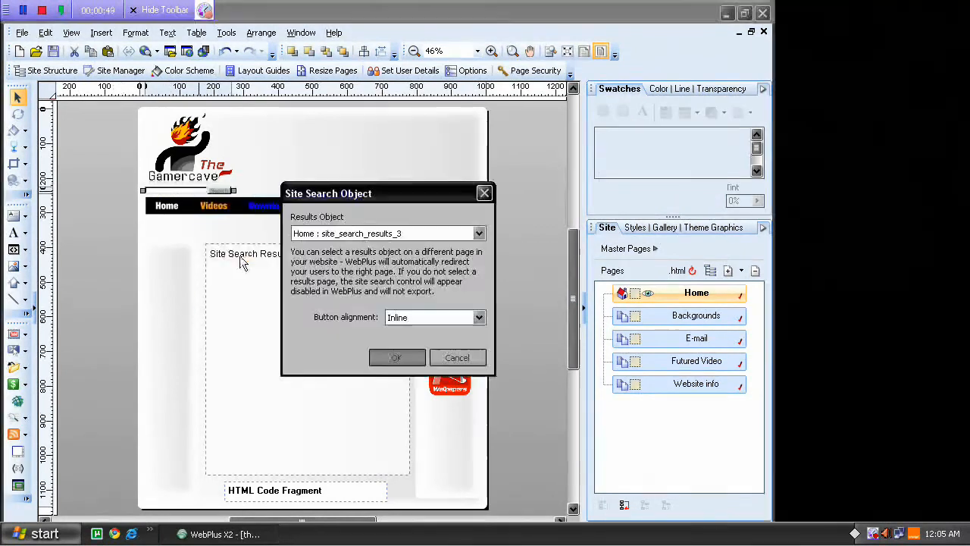
pyautogui.click(479, 234)
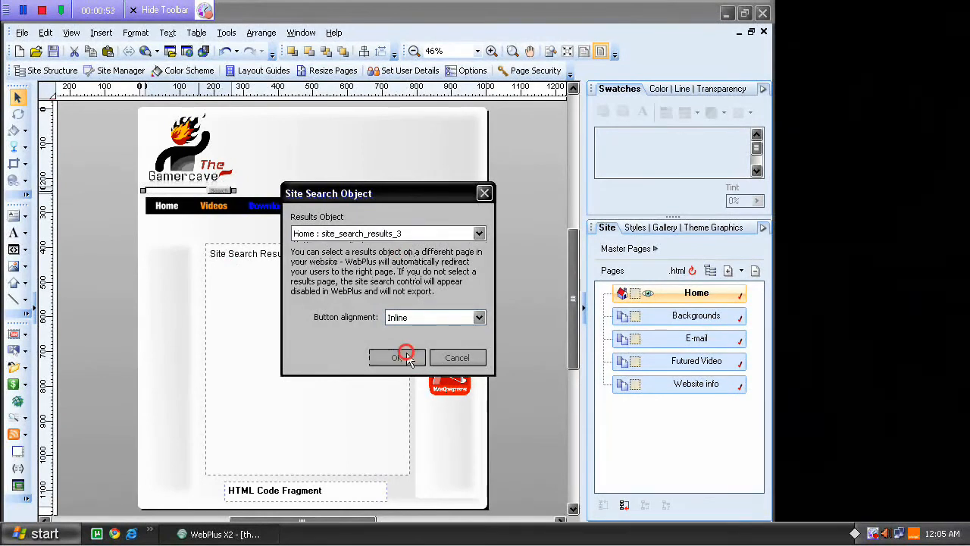
pyautogui.click(397, 358)
pyautogui.write('vbvxcbcx')
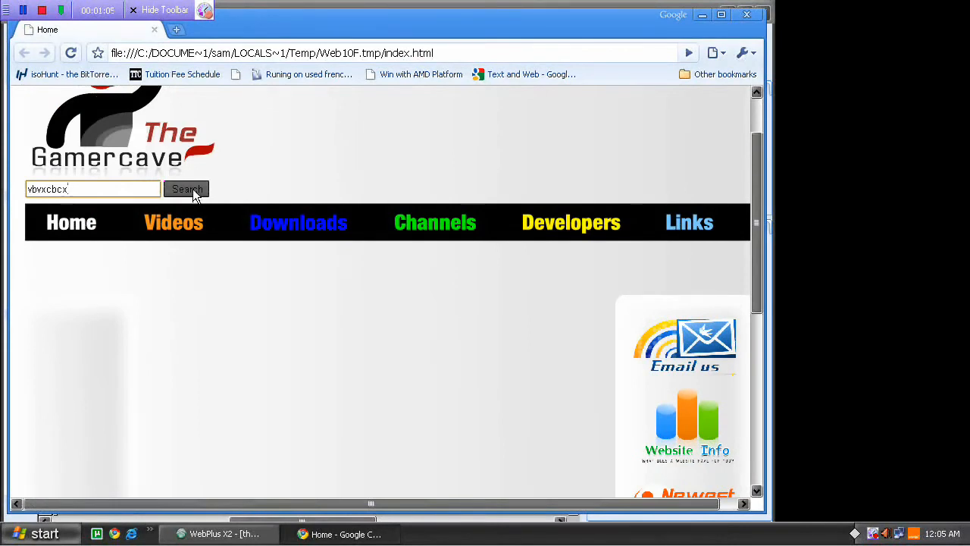
# Run a test search in the Chrome preview, see '0 result(s) found' in the frame, and close the tab
pyautogui.click(186, 188)
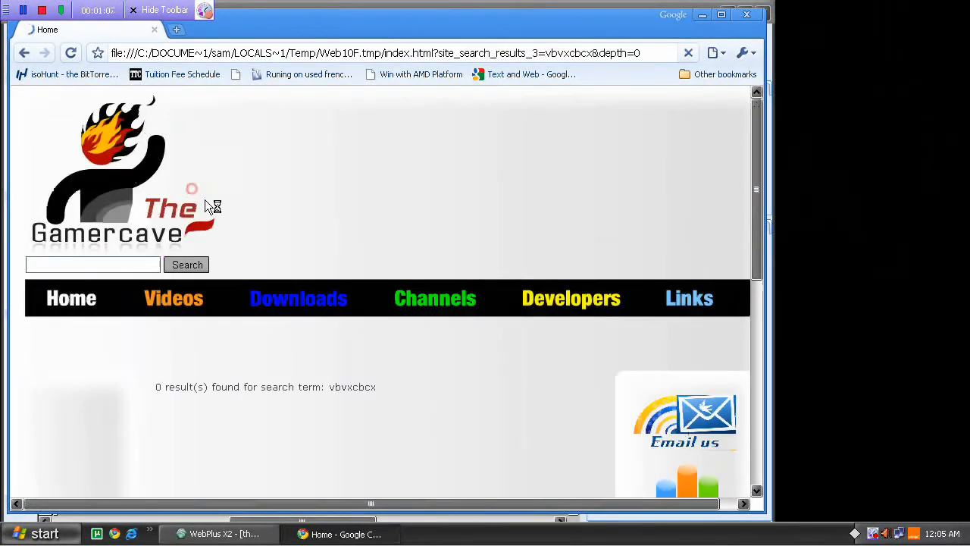
pyautogui.scroll(-3)
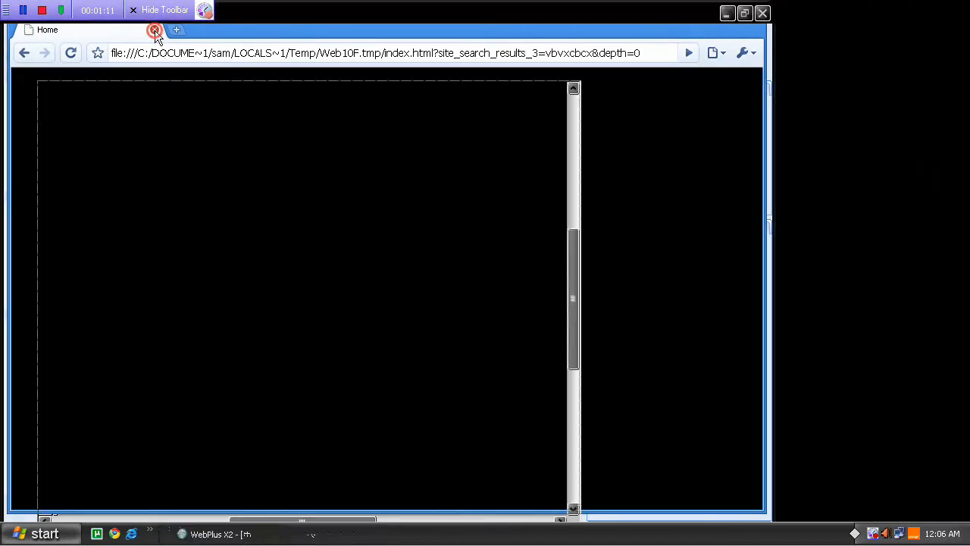
pyautogui.click(154, 30)
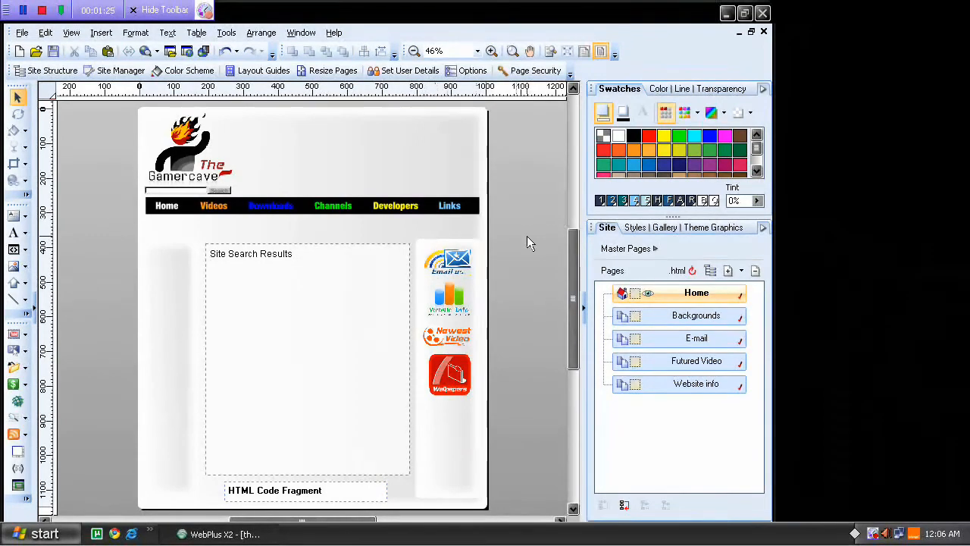
pyautogui.moveTo(709, 318)
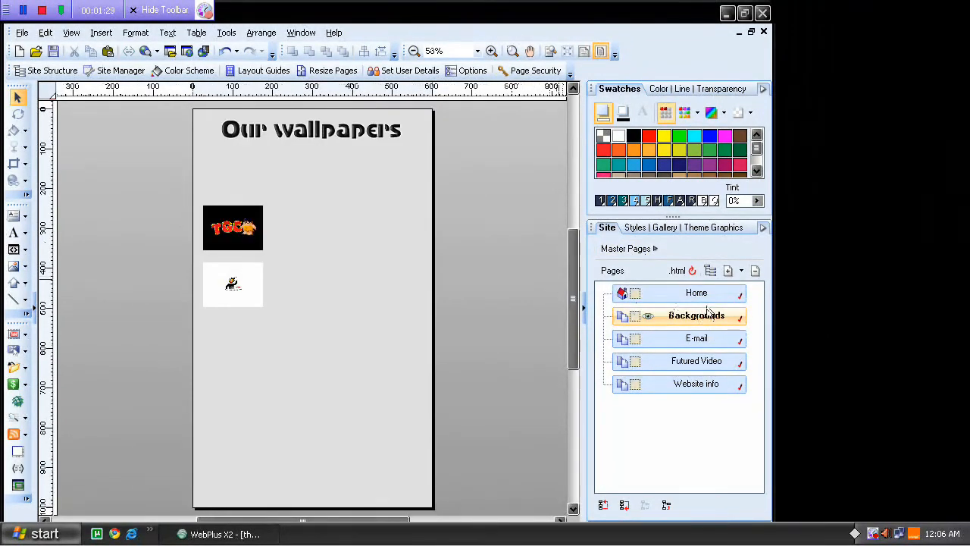
pyautogui.click(696, 293)
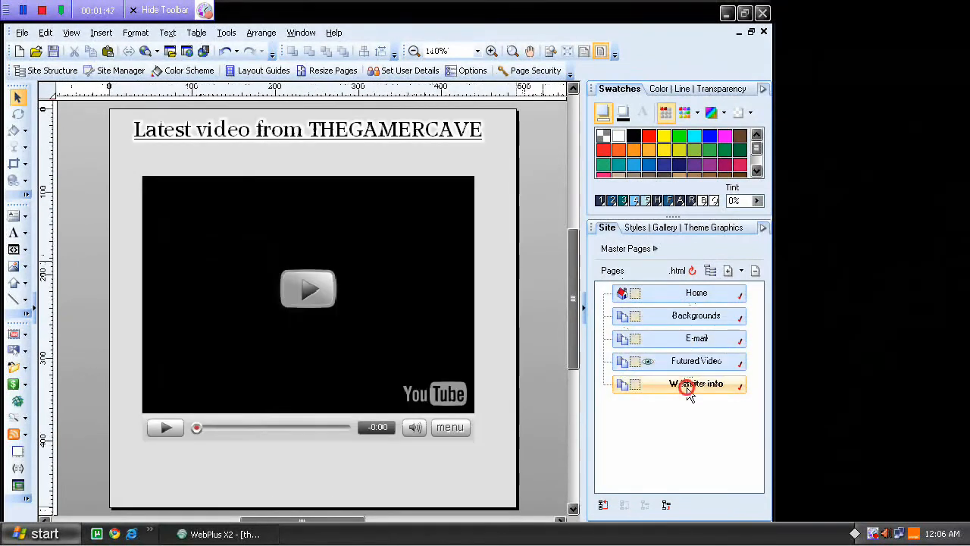
pyautogui.click(696, 292)
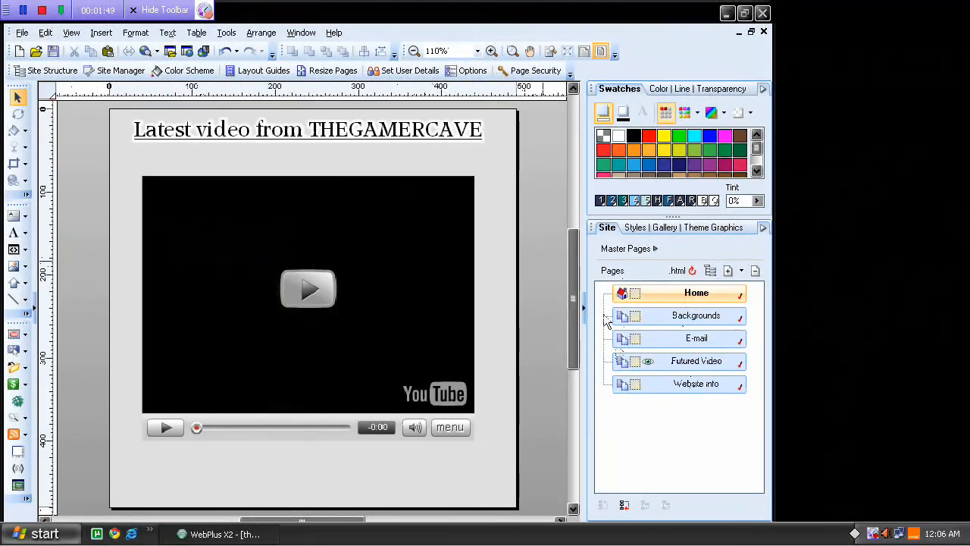
# Link the Email us button to the E-mail page, opening in the results document frame
pyautogui.rightClick(452, 260)
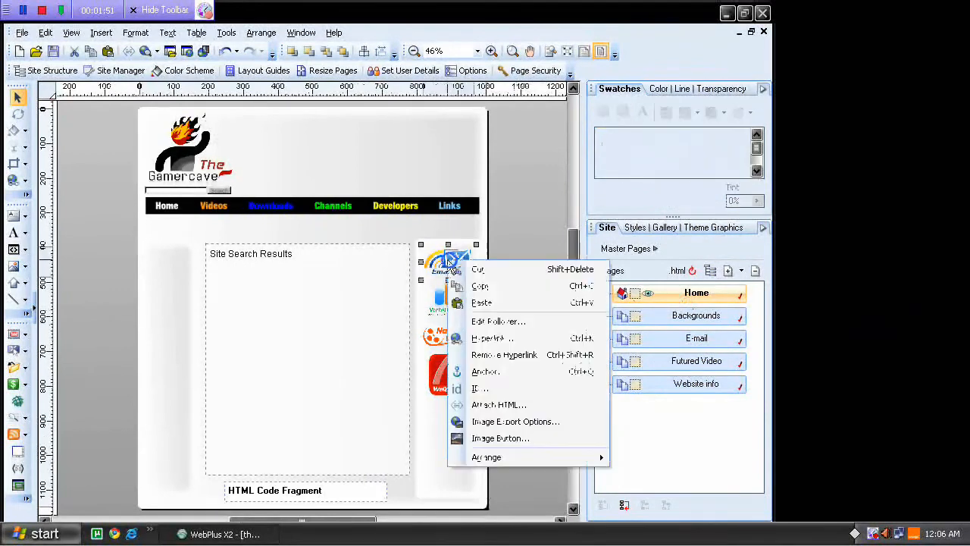
pyautogui.moveTo(498, 322)
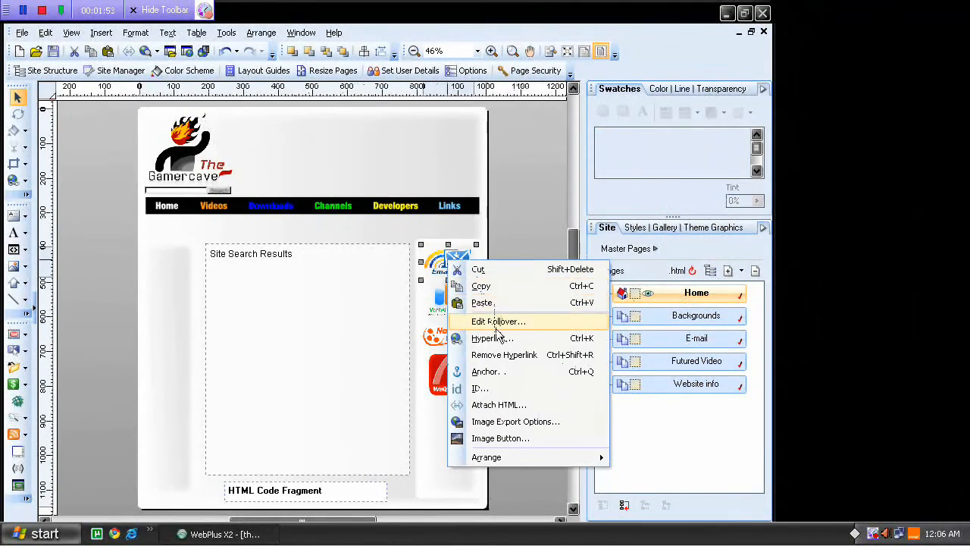
pyautogui.click(491, 338)
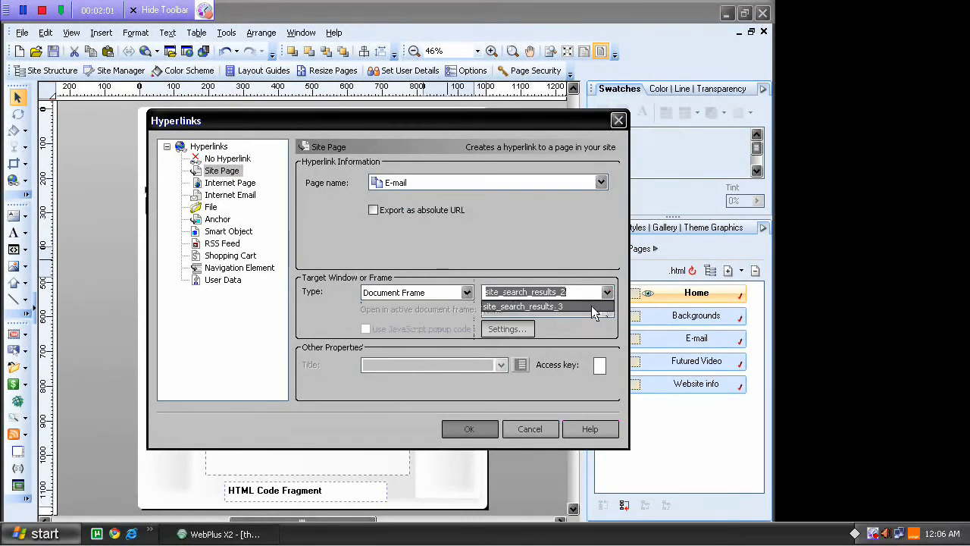
pyautogui.click(530, 427)
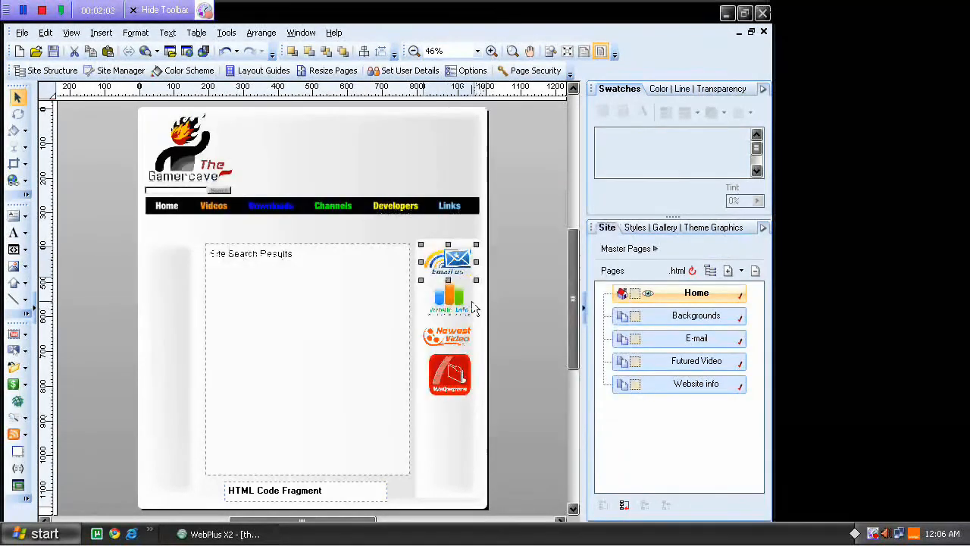
# Link Website Info to the Website info page and Newest Video to Futured Video, both into the frame
pyautogui.rightClick(447, 295)
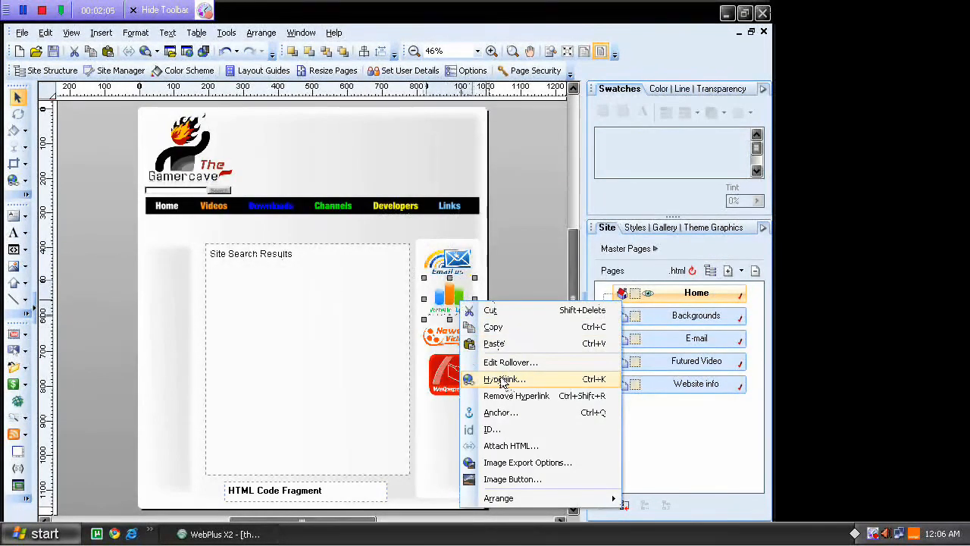
pyautogui.click(503, 379)
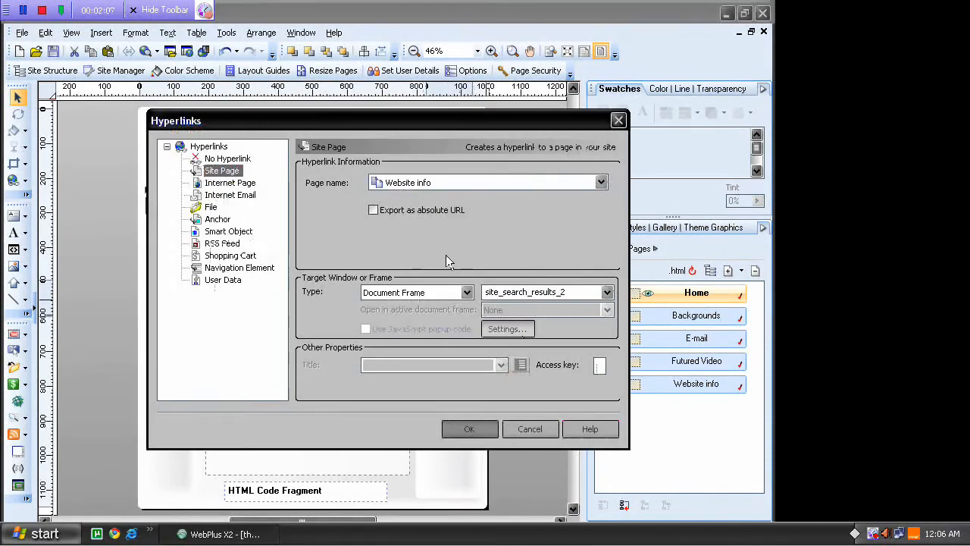
pyautogui.click(606, 291)
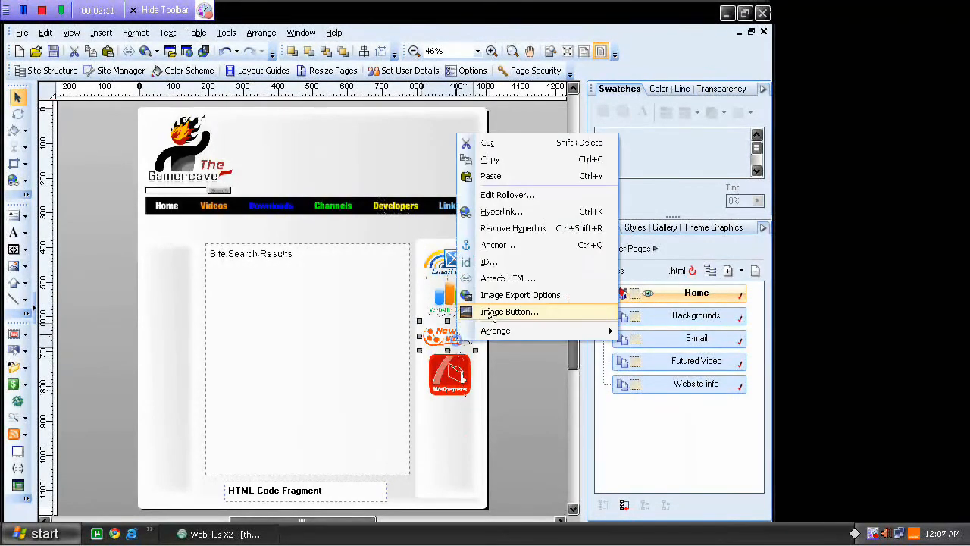
pyautogui.click(500, 212)
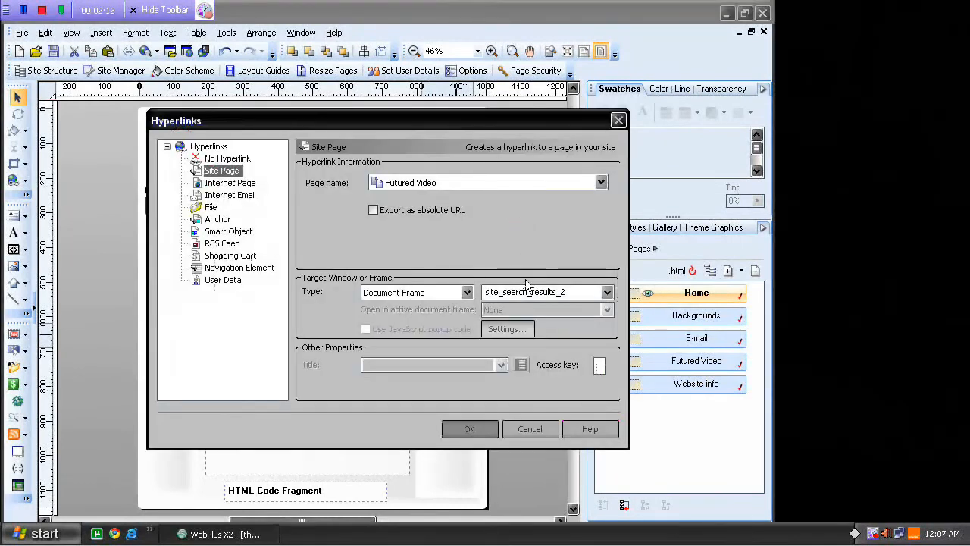
pyautogui.click(470, 428)
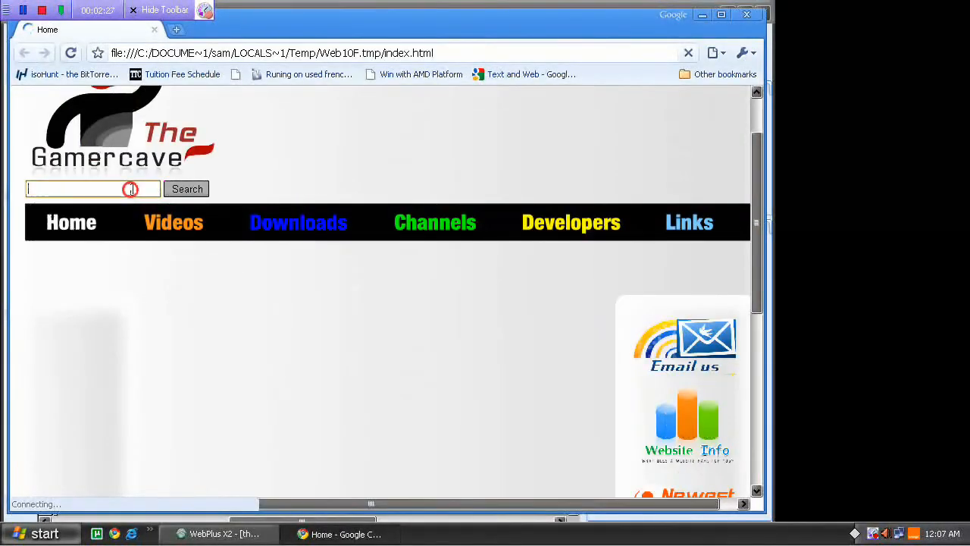
# Run a site search from the previewed home page and scroll down to the sidebar buttons
pyautogui.click(185, 188)
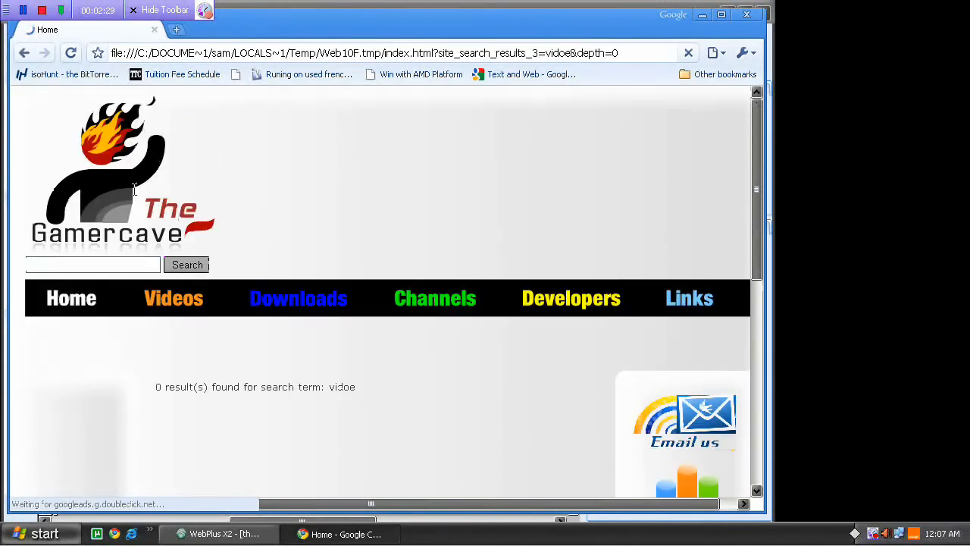
pyautogui.scroll(-3)
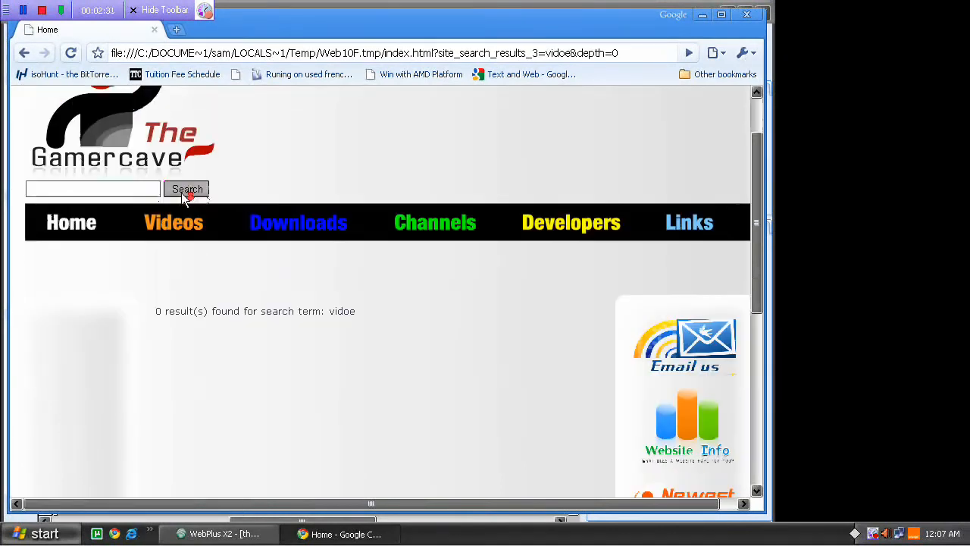
pyautogui.scroll(-3)
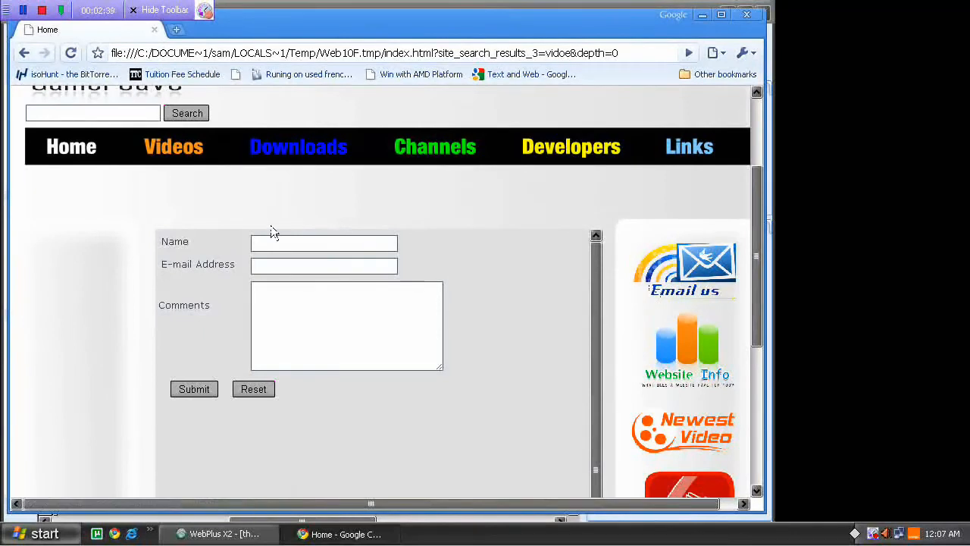
pyautogui.scroll(-3)
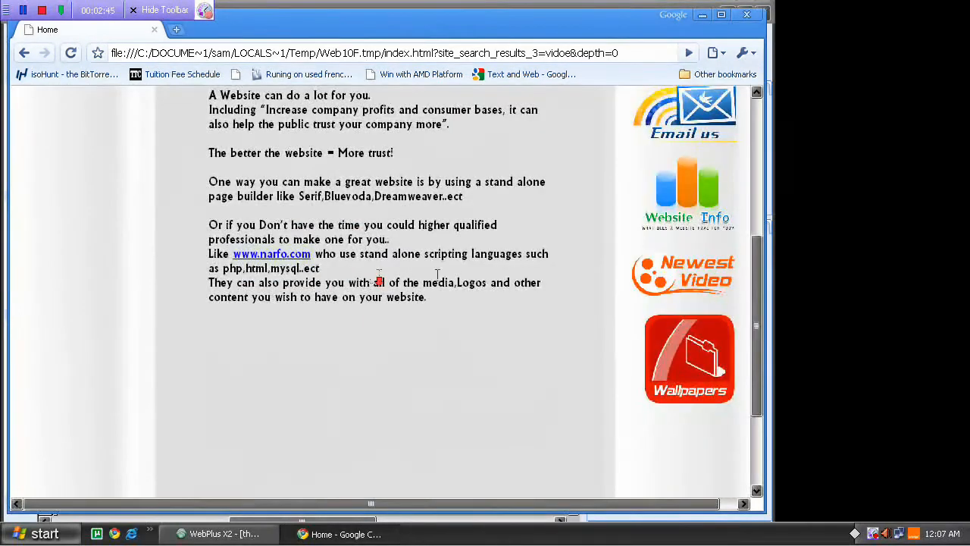
# Load the newest video and wallpapers pages inside the frame, then close the Chrome preview
pyautogui.click(682, 274)
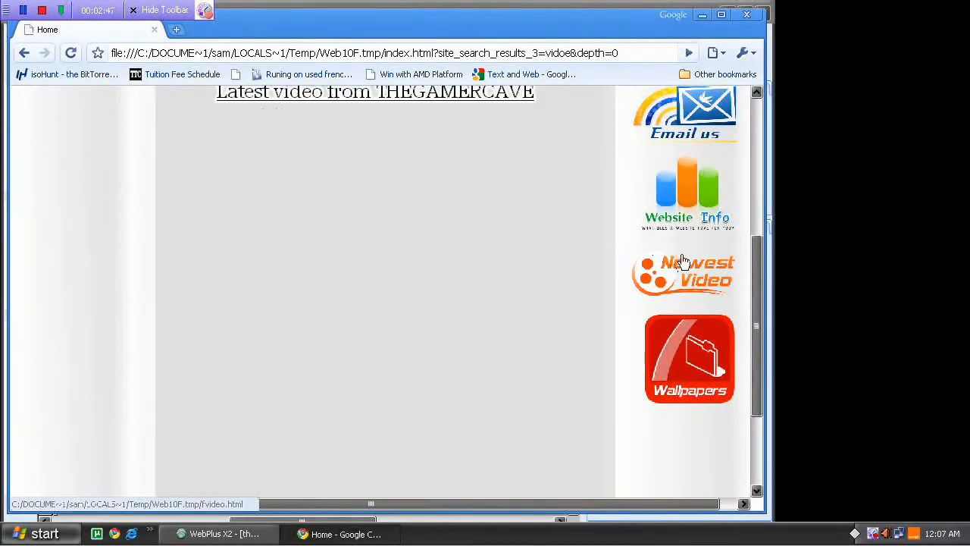
pyautogui.click(682, 273)
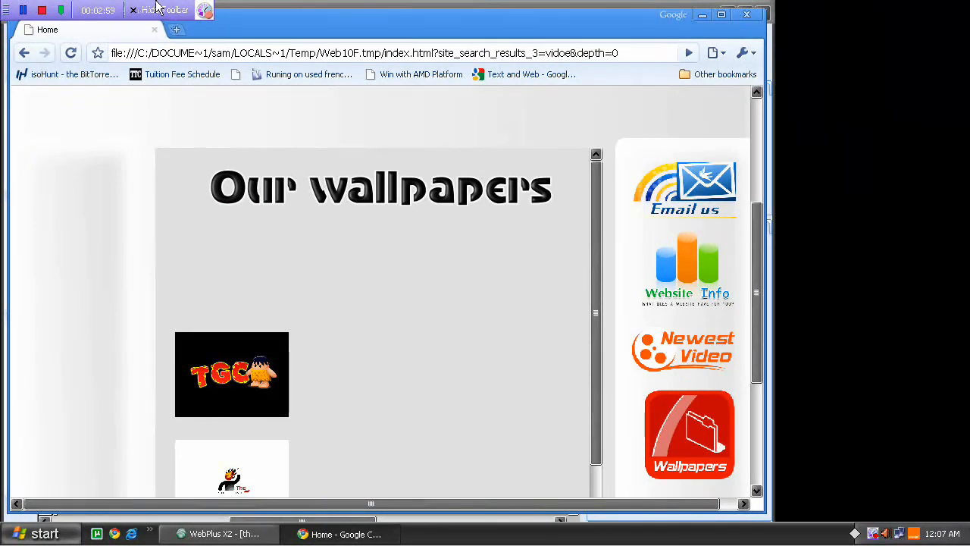
pyautogui.click(218, 534)
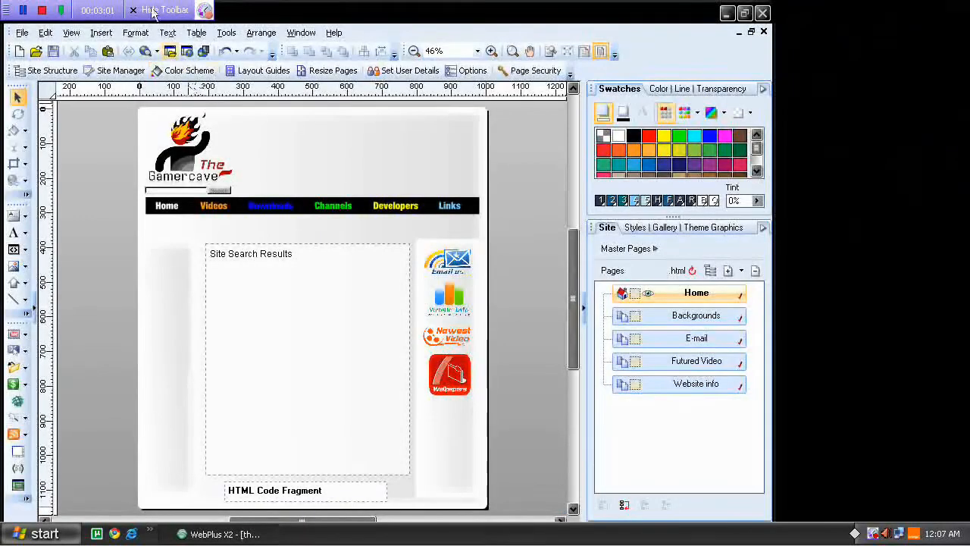